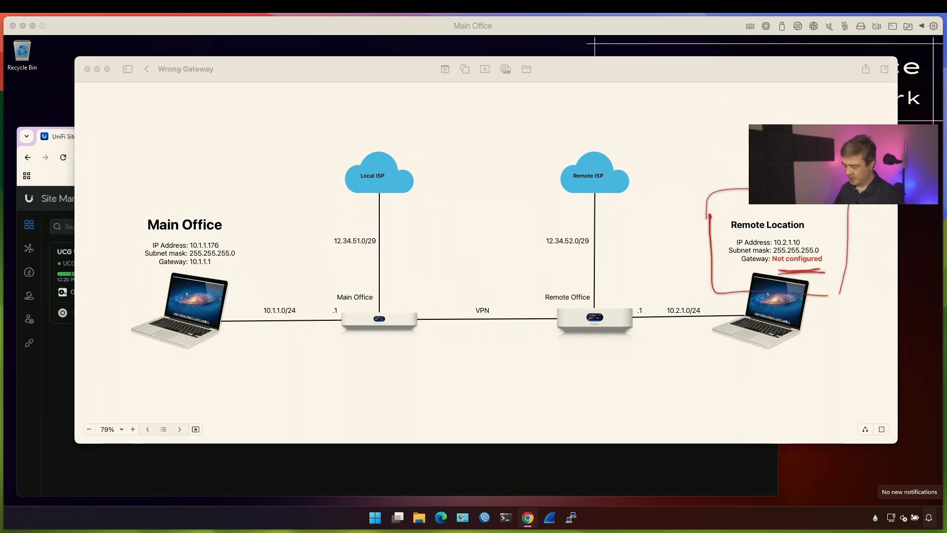
- Circle the Main Office laptop's addressing and trace a path to the Remote Location laptop
drag(227, 214, 142, 385)
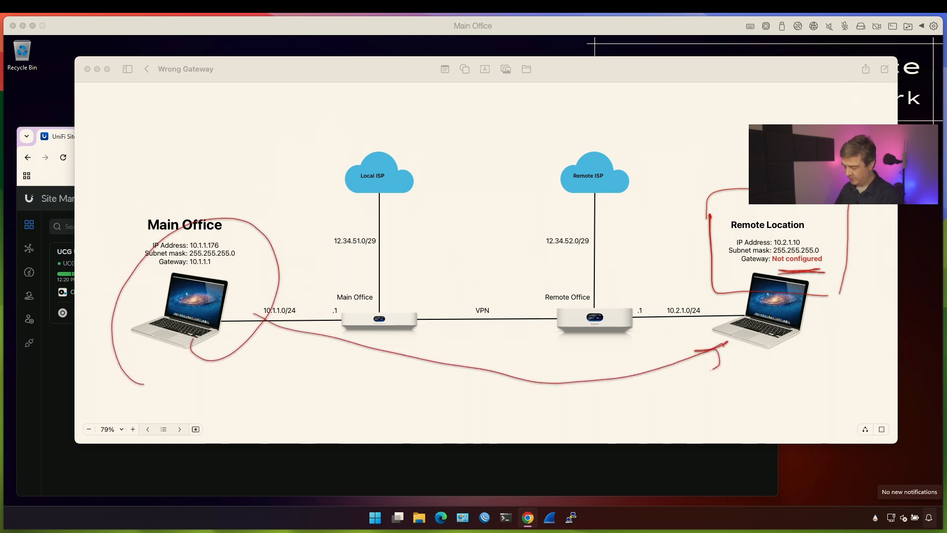
drag(248, 362, 768, 308)
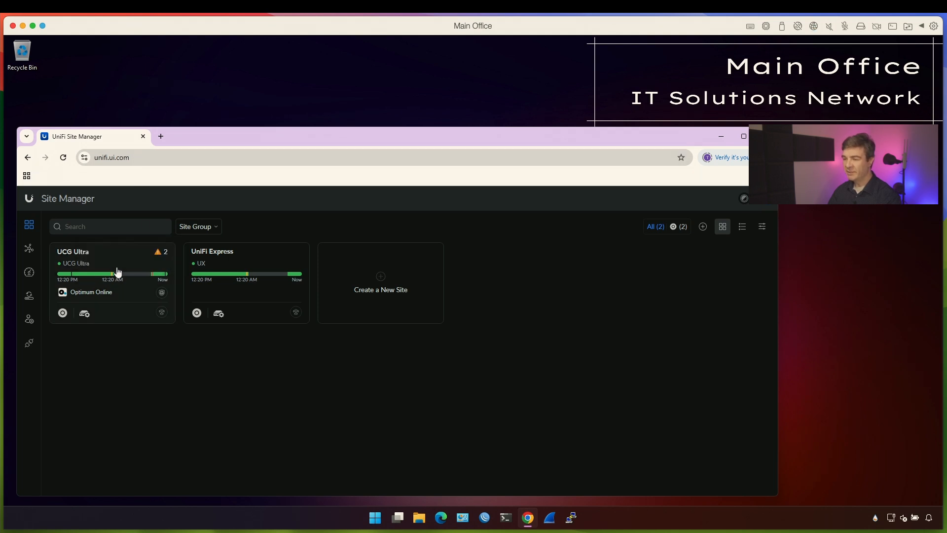
mouse_move(225, 265)
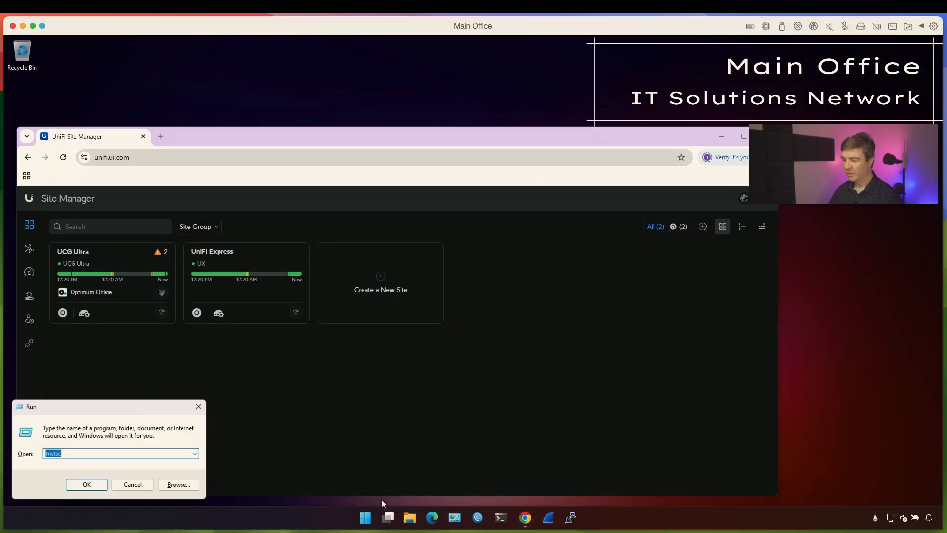
- Attempt an RDP connection to 10.2.1.10, watch it fail, and dismiss the can't-connect error
click(87, 483)
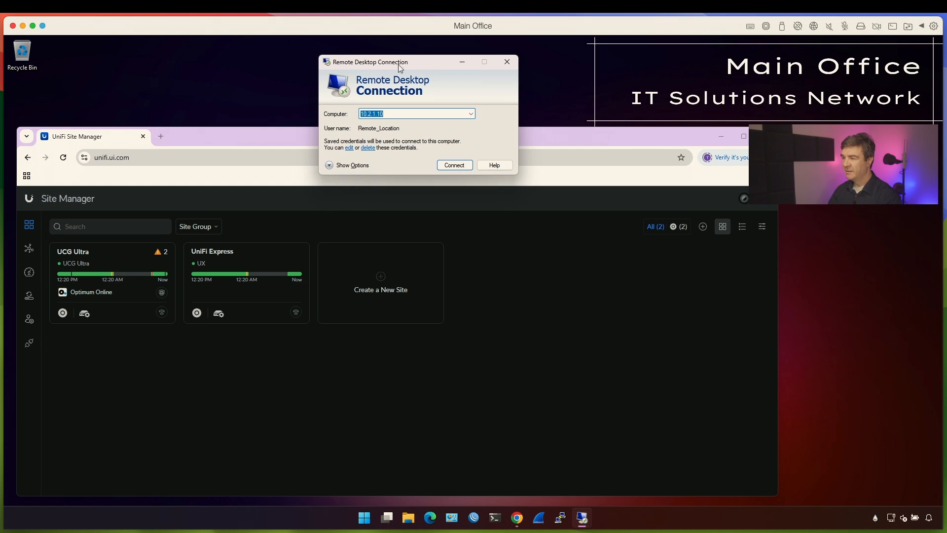
click(392, 113)
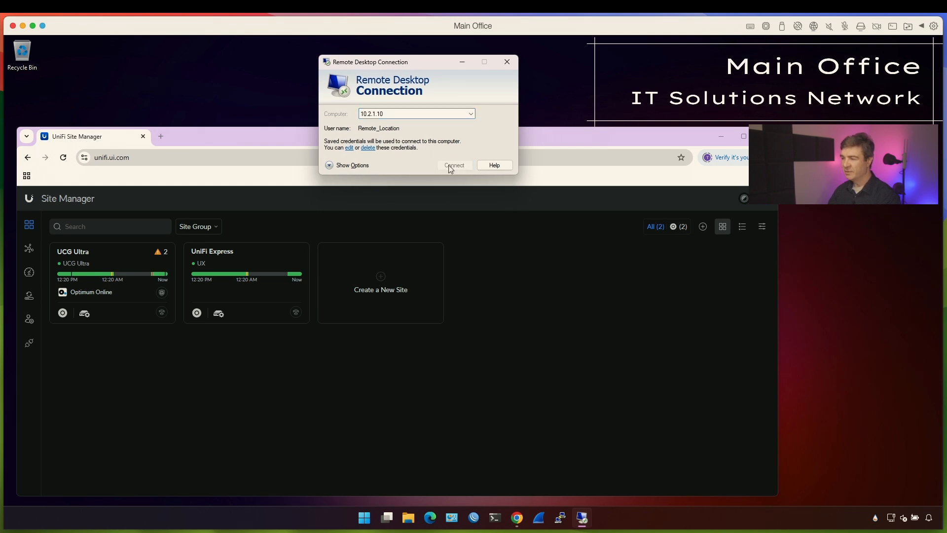
click(453, 165)
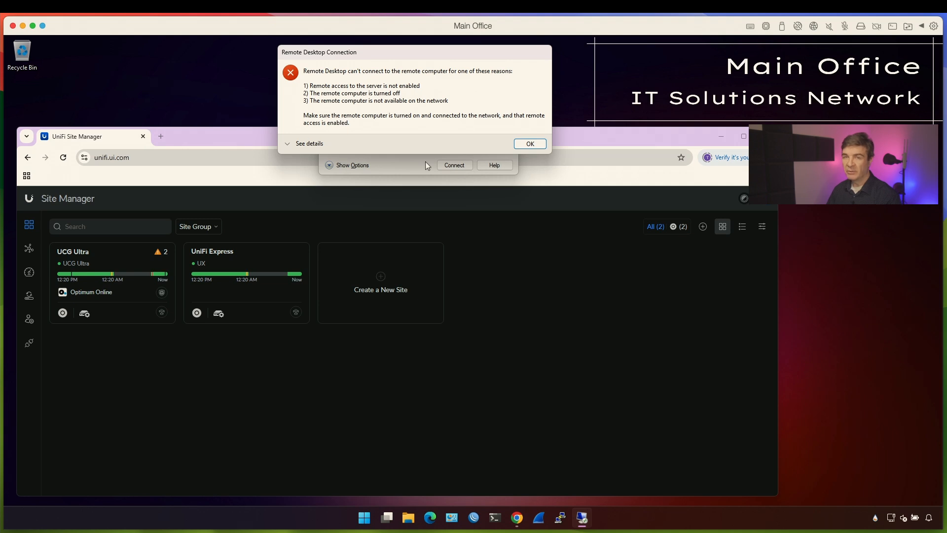
click(529, 143)
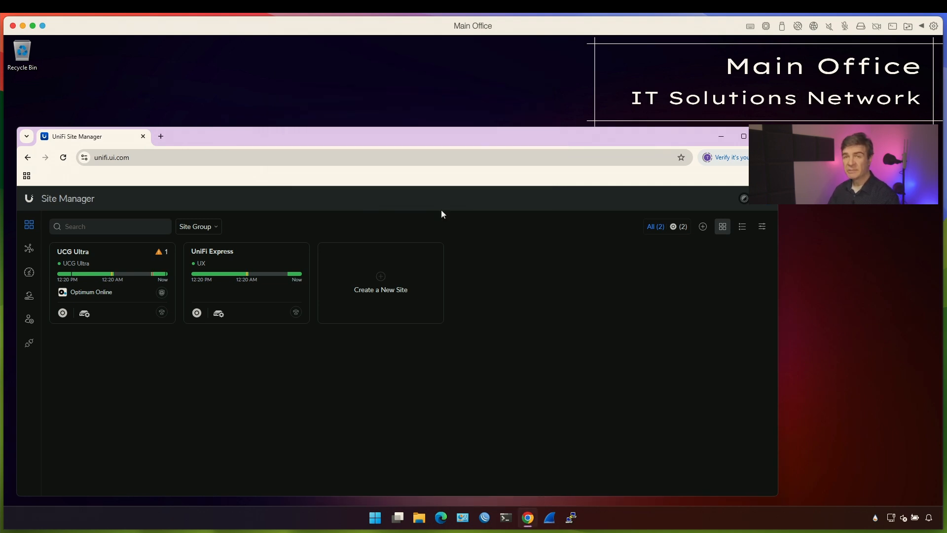
mouse_move(455, 224)
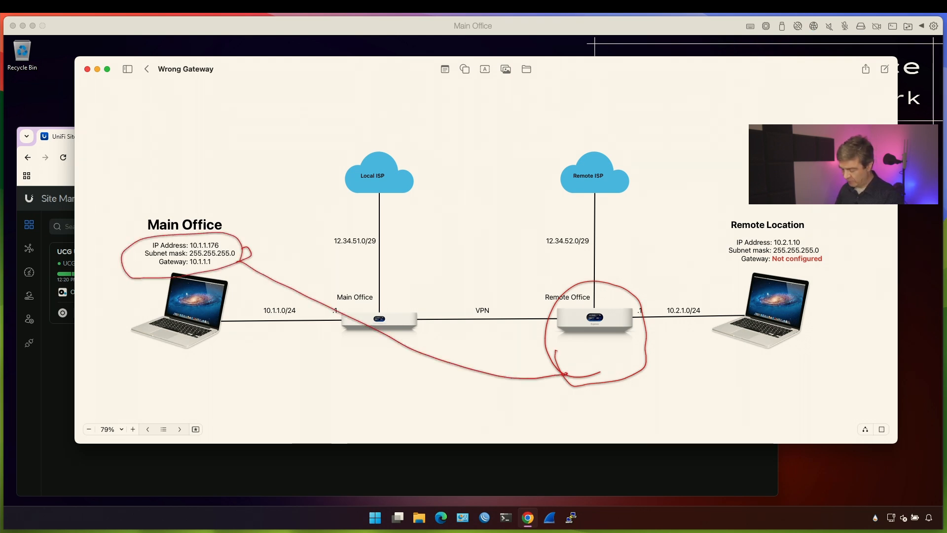
- Circle the Remote Office gateway and its .1 interface on the diagram
drag(626, 311, 643, 327)
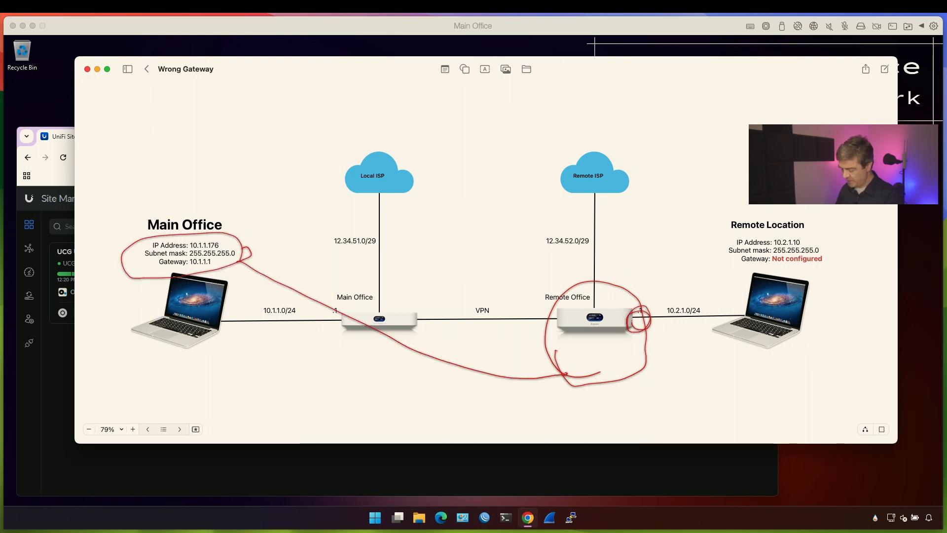
drag(572, 378, 719, 345)
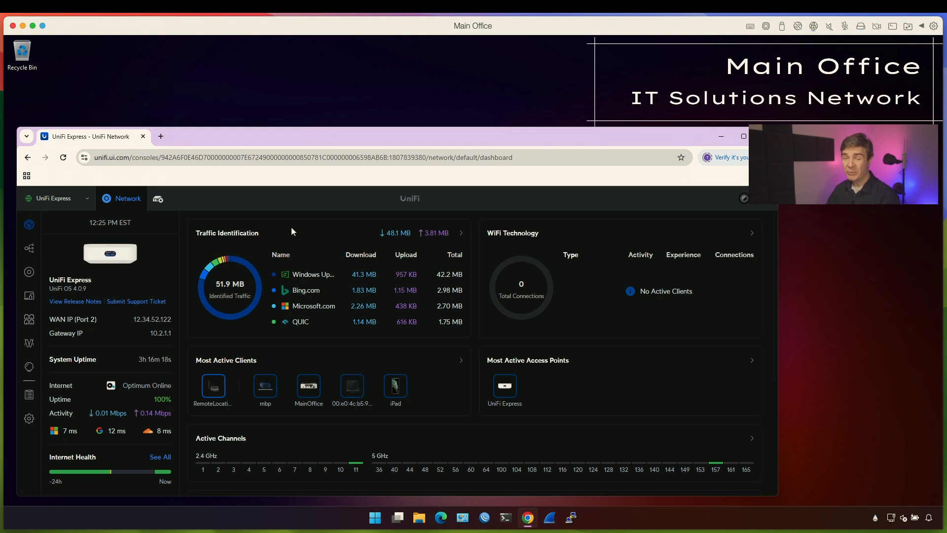
mouse_move(182, 387)
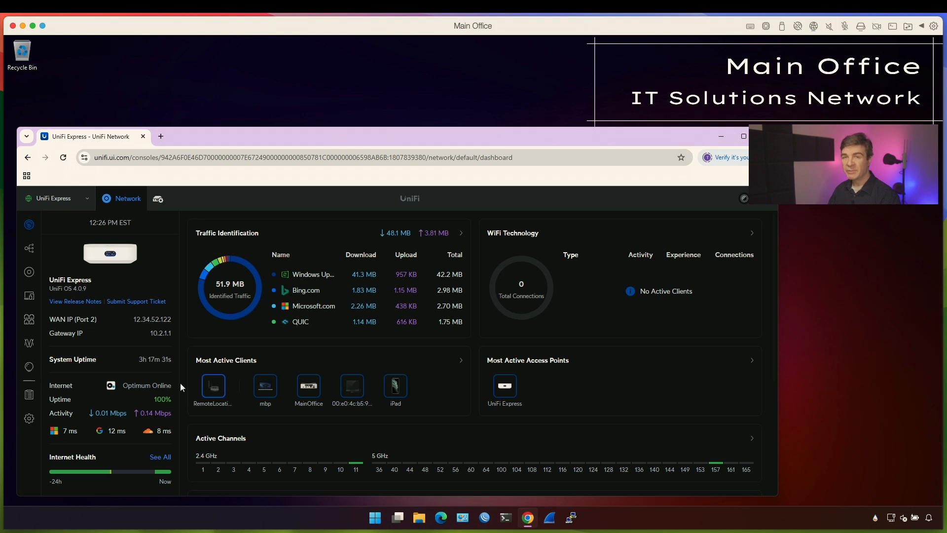
mouse_move(29, 418)
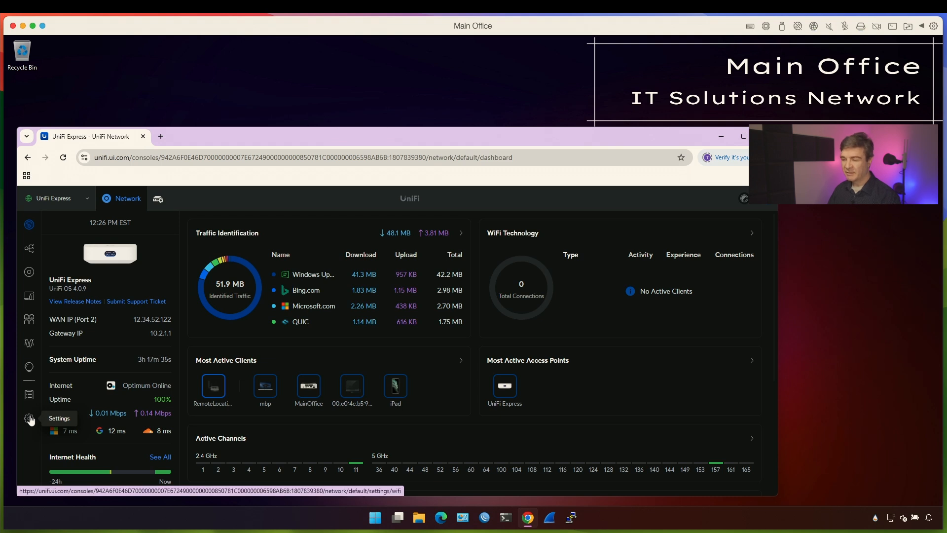
- Create IP group Main_Office_Subnet under Profiles > IP Groups with address 10.1.1.0/24
click(29, 418)
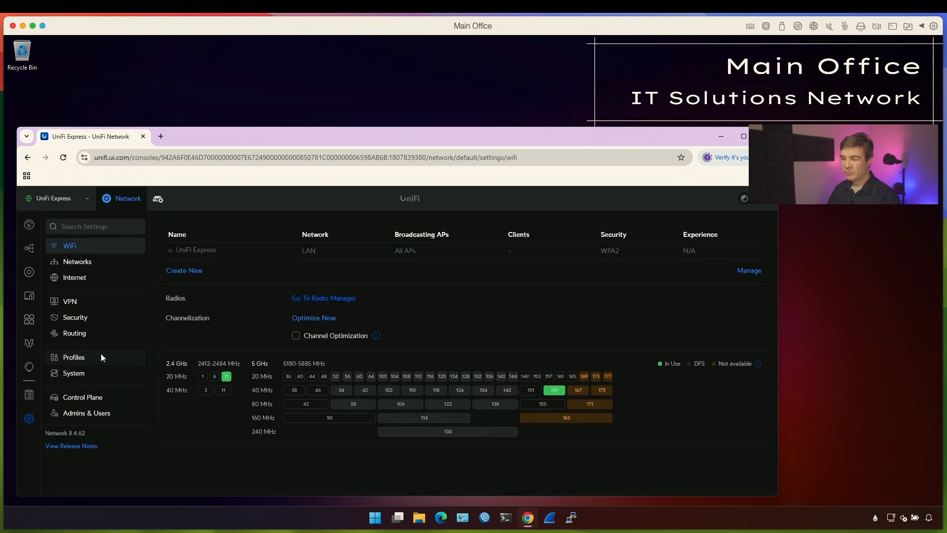
click(73, 357)
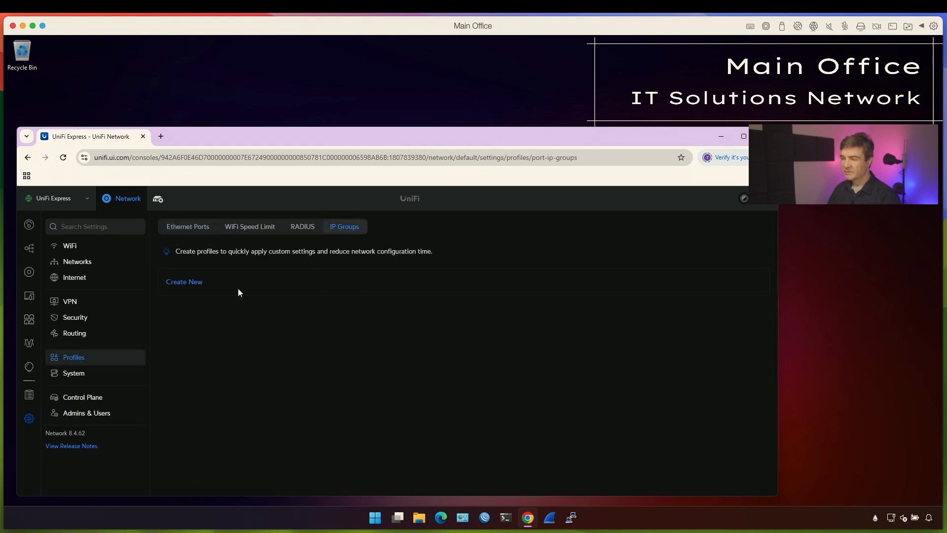
click(184, 281)
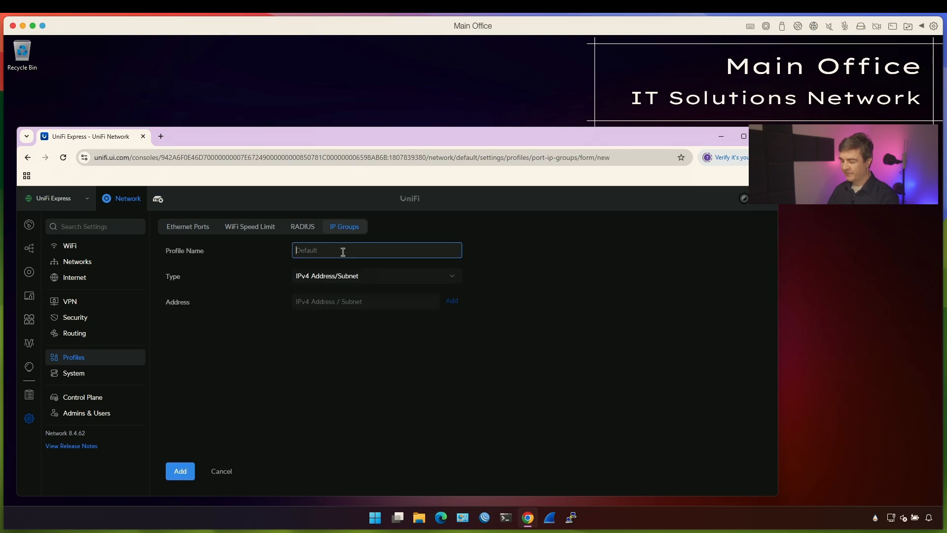
text(Main_Office_Subn)
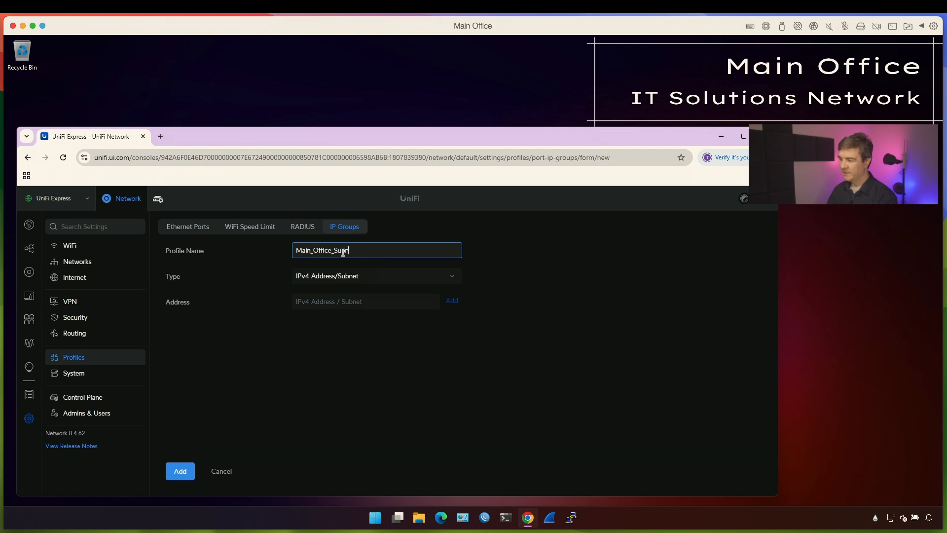
click(365, 302)
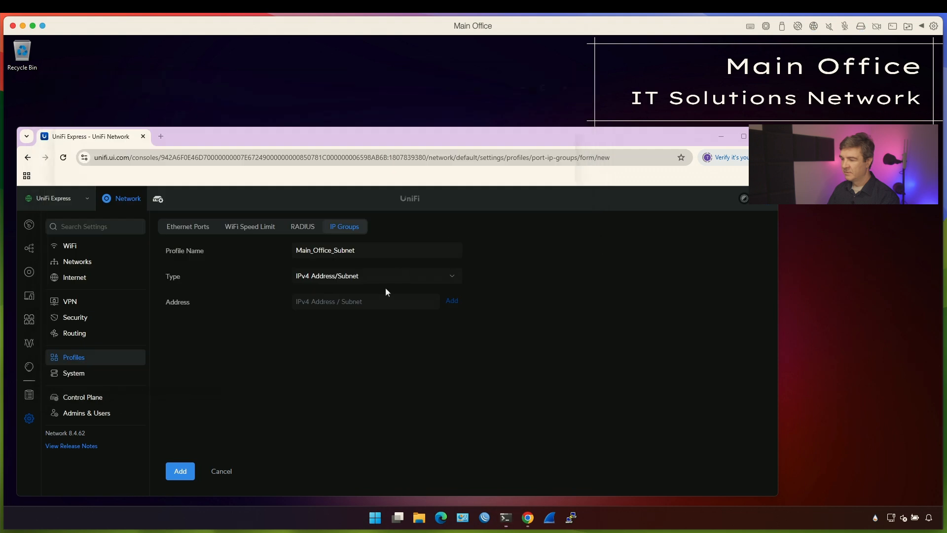
text(10.1.1.0)
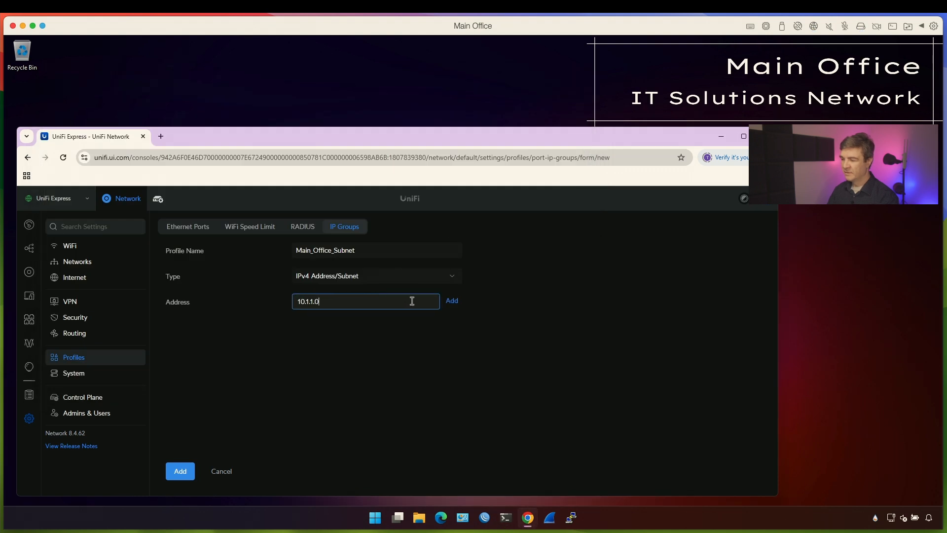
click(451, 299)
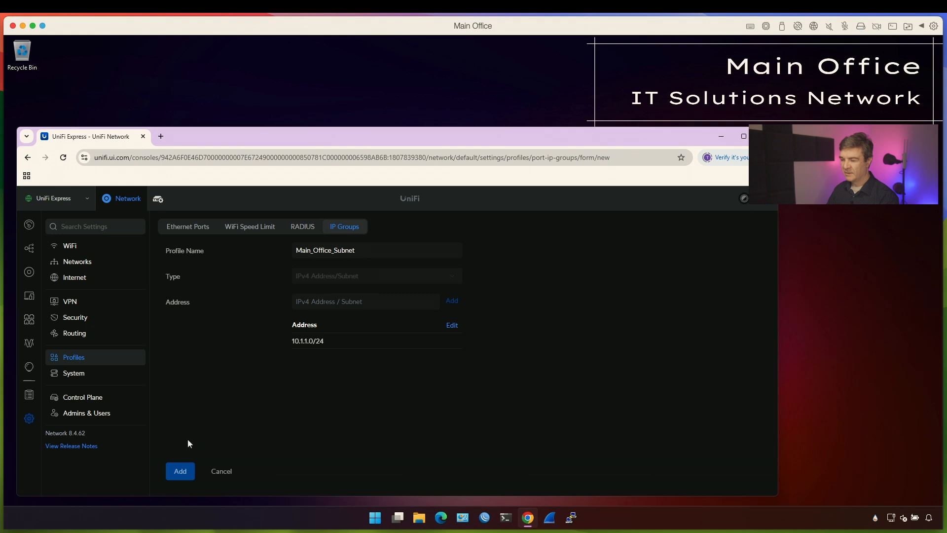
- Start a source NAT rule named 'Remote to LAN _ NAT' on the LAN interface
click(73, 332)
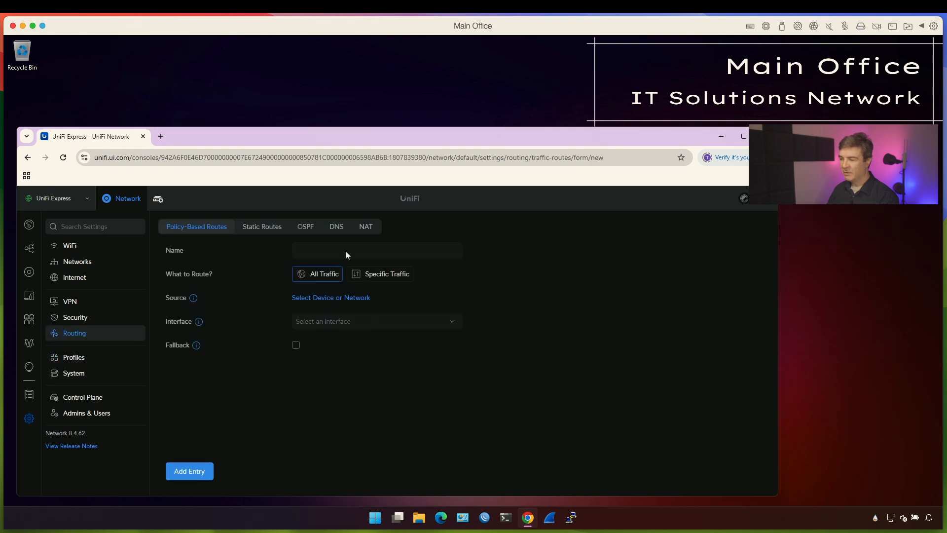
click(365, 226)
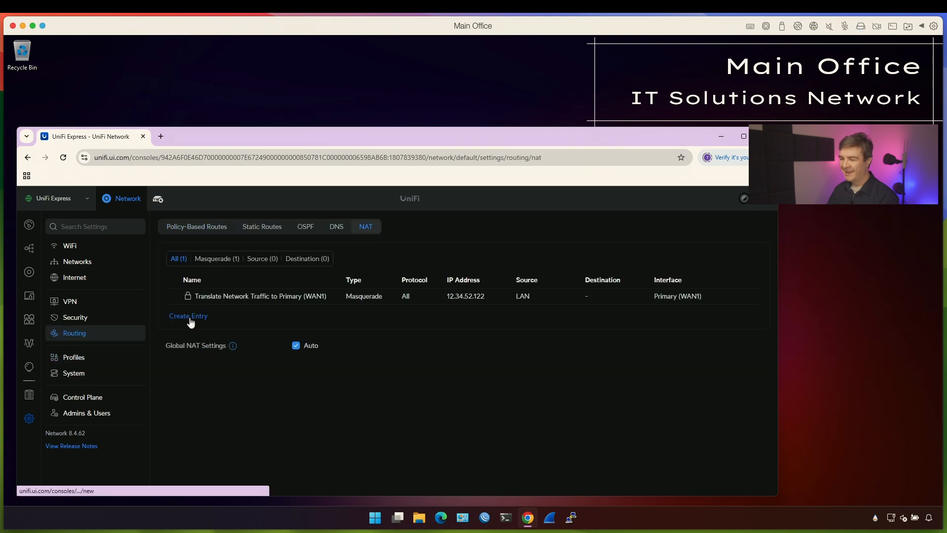
click(188, 315)
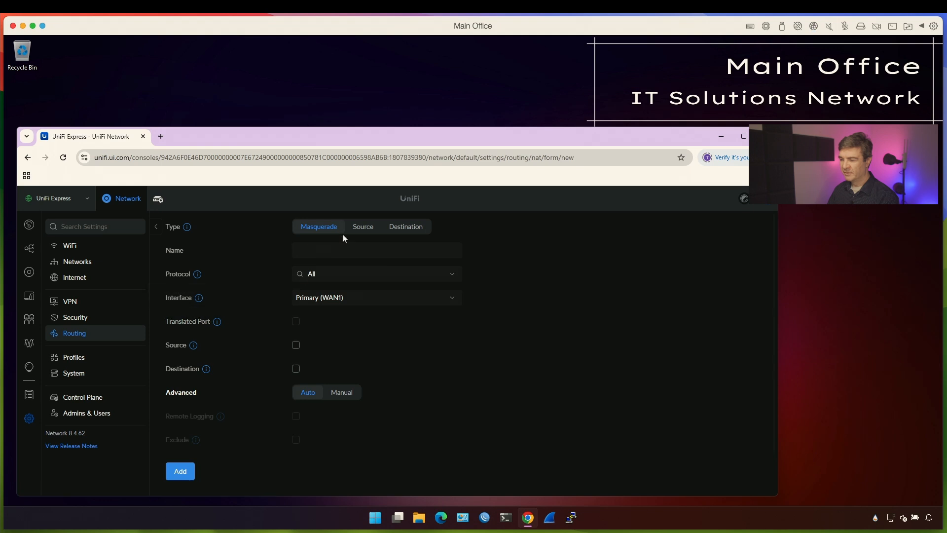
click(362, 226)
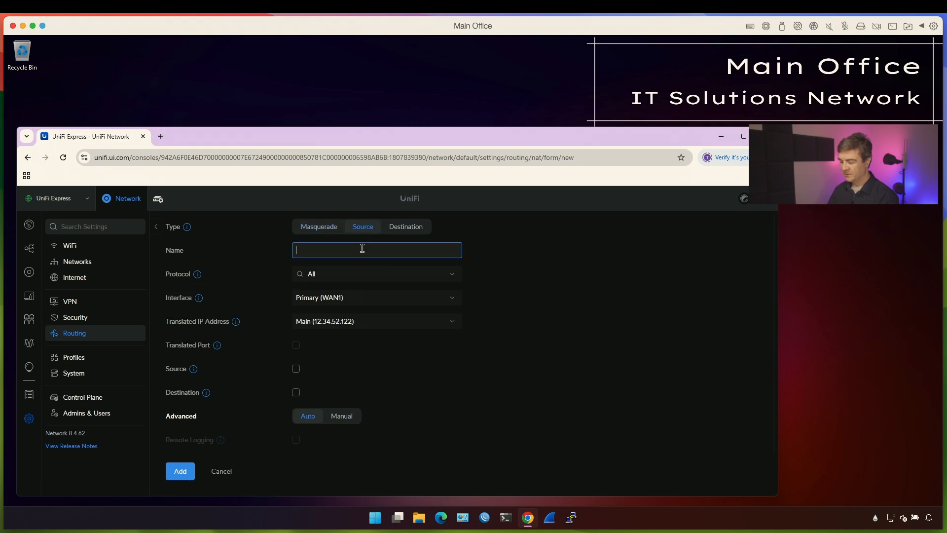
text(Remote to LA)
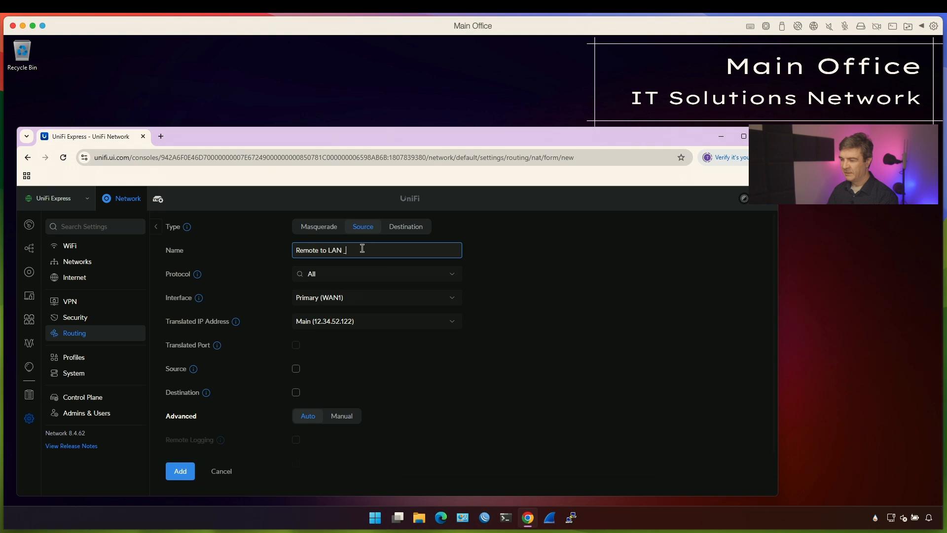
text(NAT)
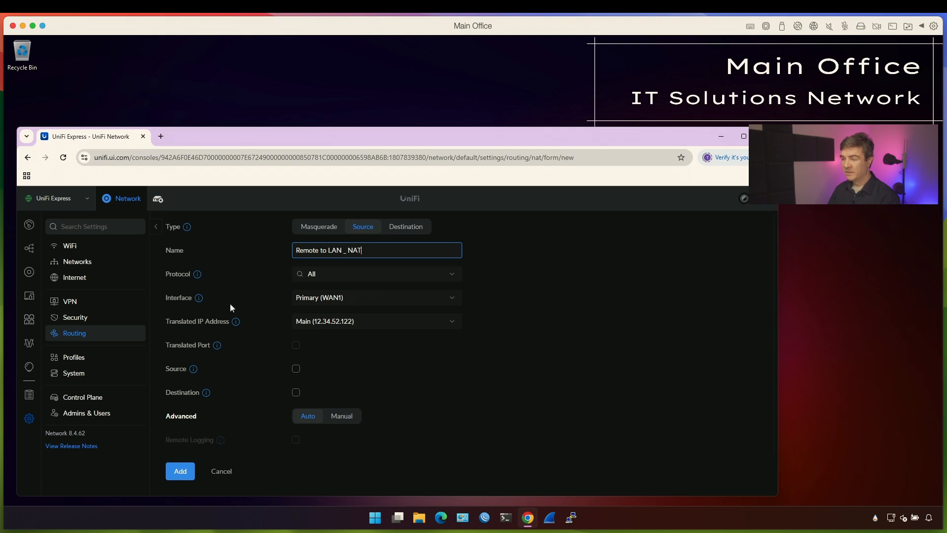
mouse_move(321, 305)
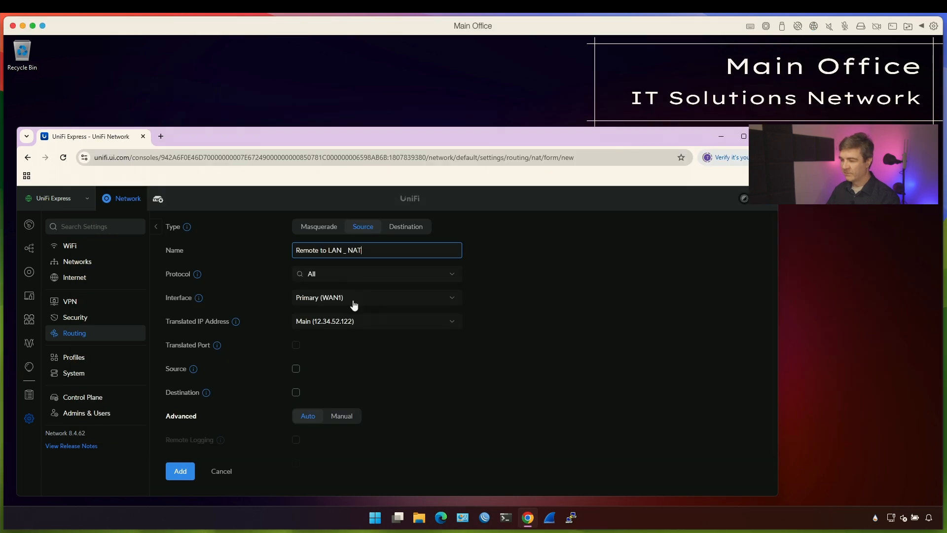
click(375, 297)
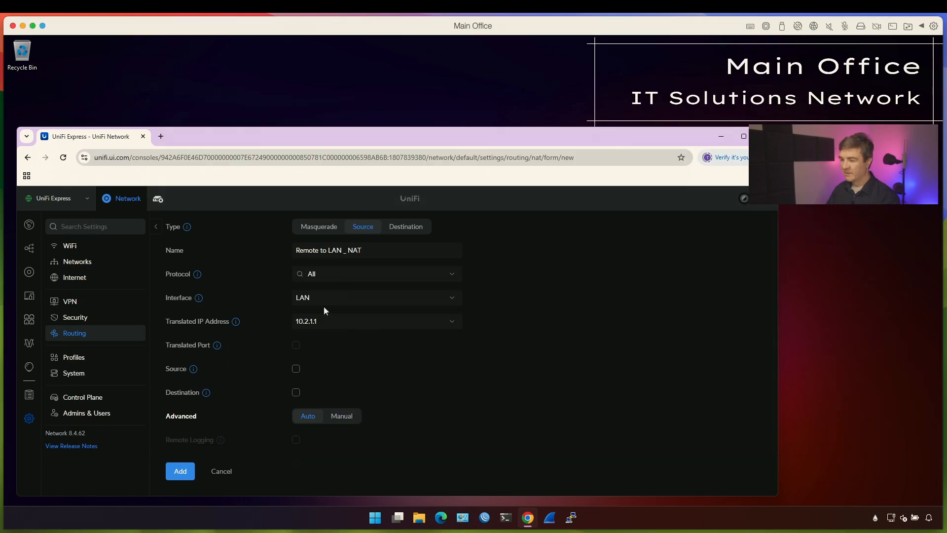
mouse_move(314, 303)
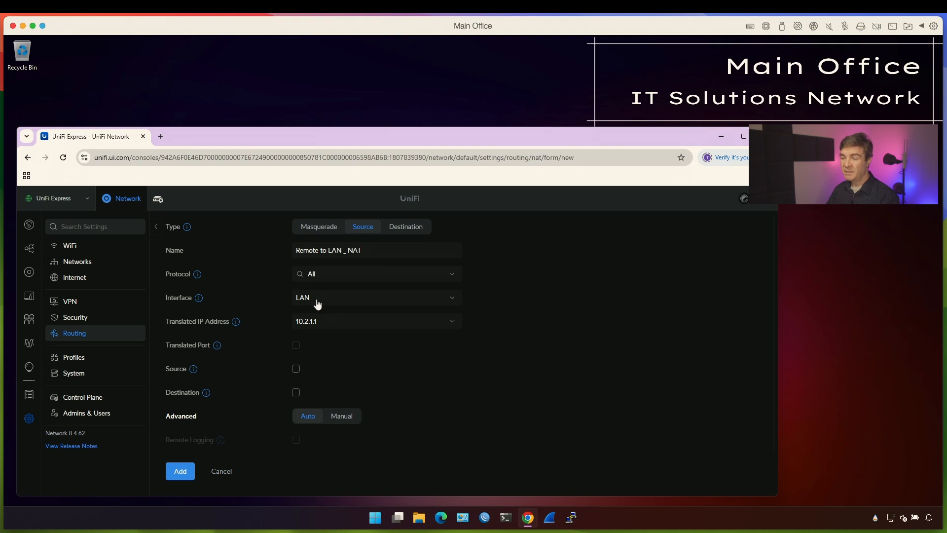
mouse_move(101, 267)
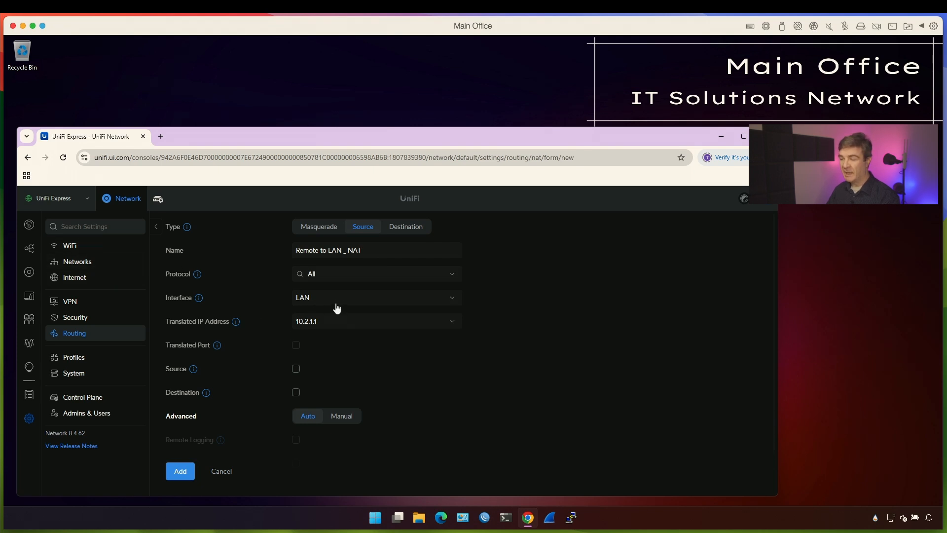
mouse_move(337, 304)
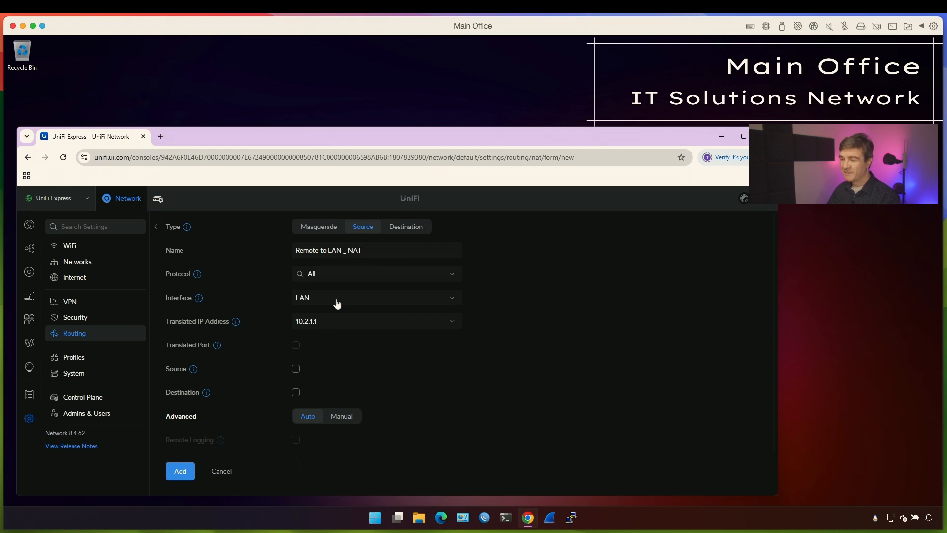
mouse_move(307, 324)
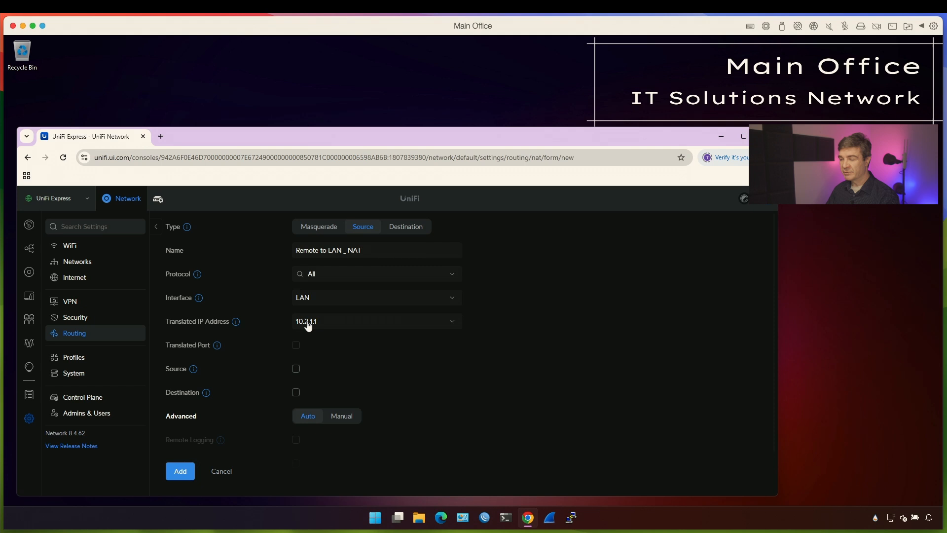
- Keep translated IP 10.2.1.1, match destination network LAN, and add the rule
click(375, 320)
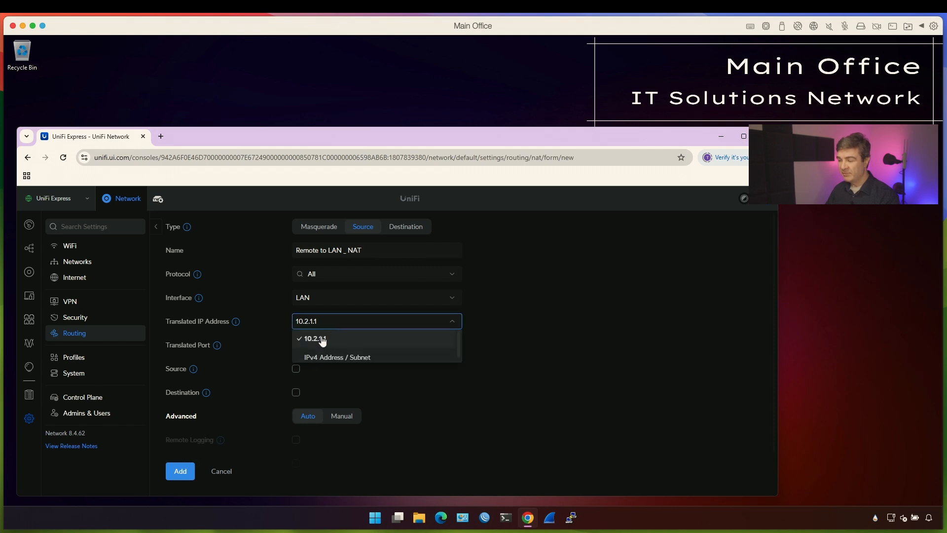
click(315, 339)
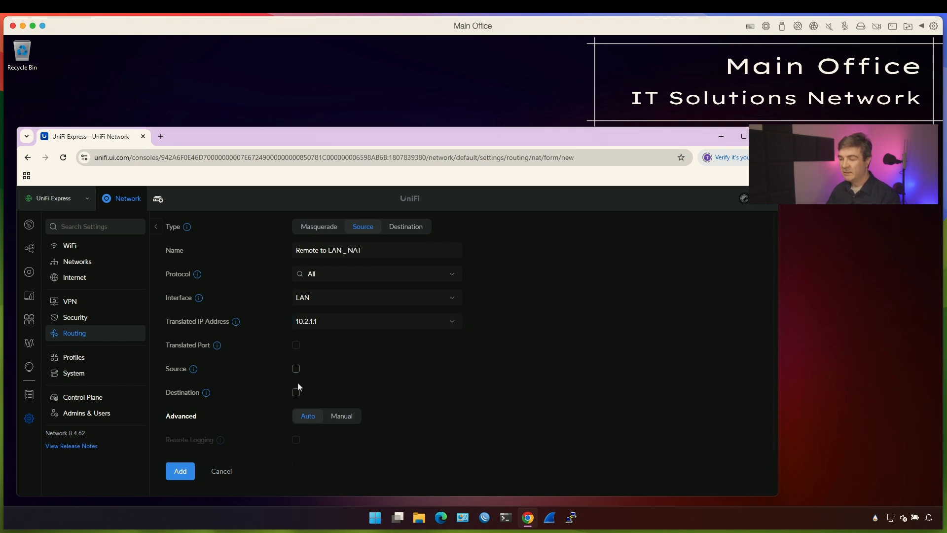
mouse_move(311, 394)
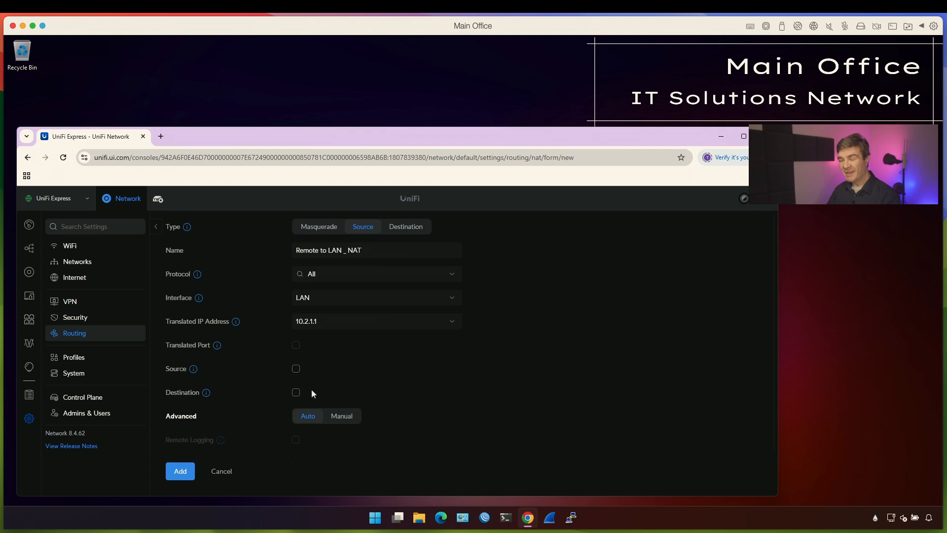
mouse_move(293, 305)
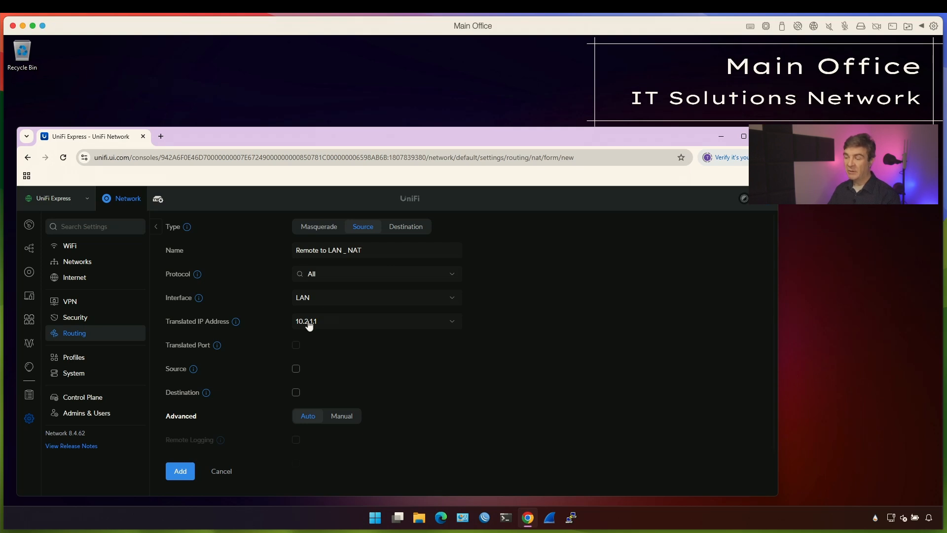
click(295, 392)
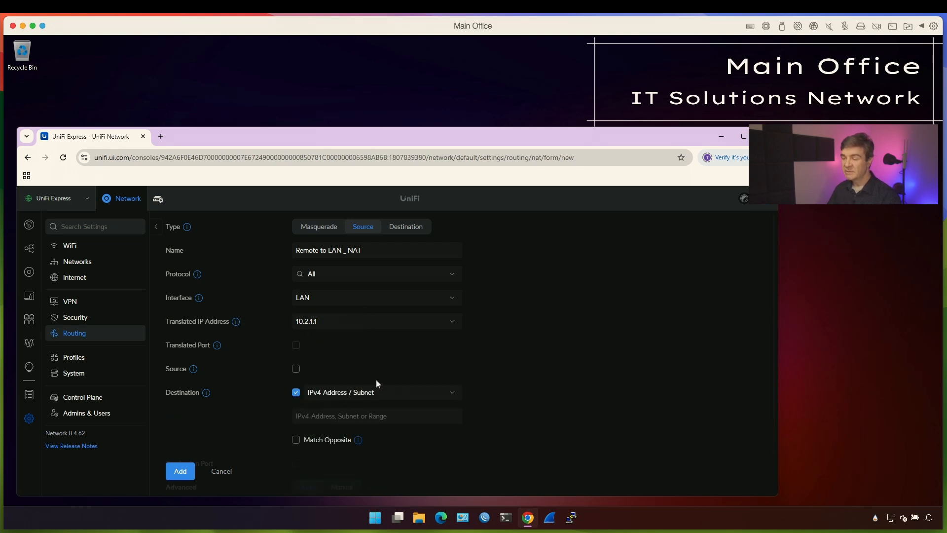
scroll(down, 3)
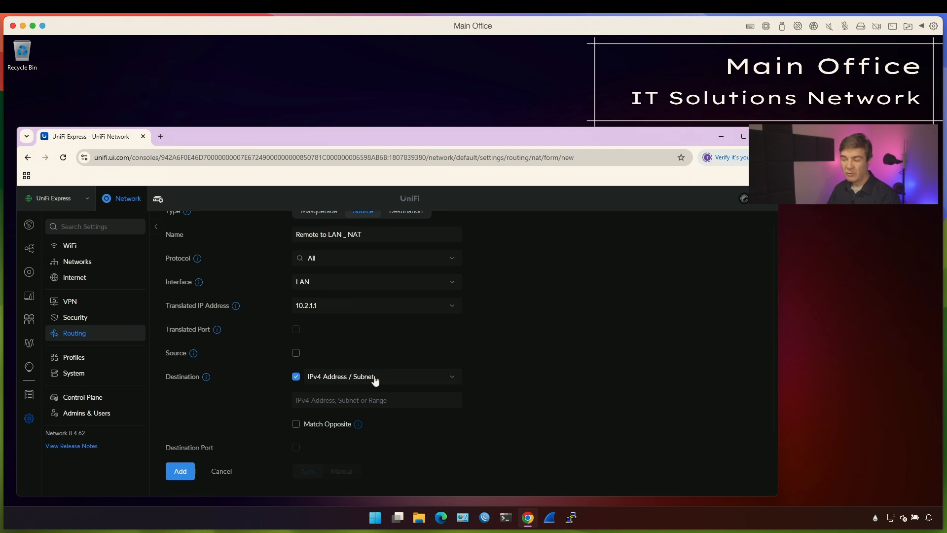
mouse_move(393, 367)
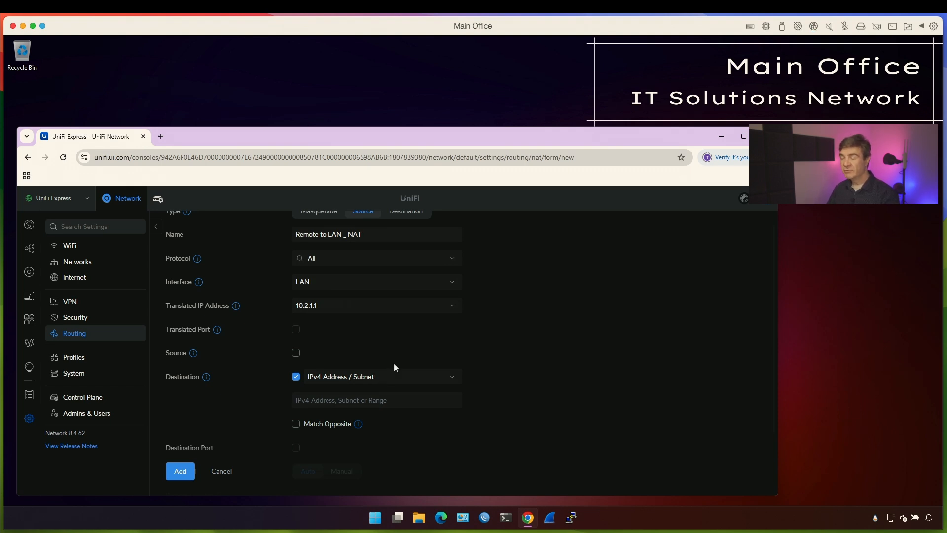
mouse_move(378, 376)
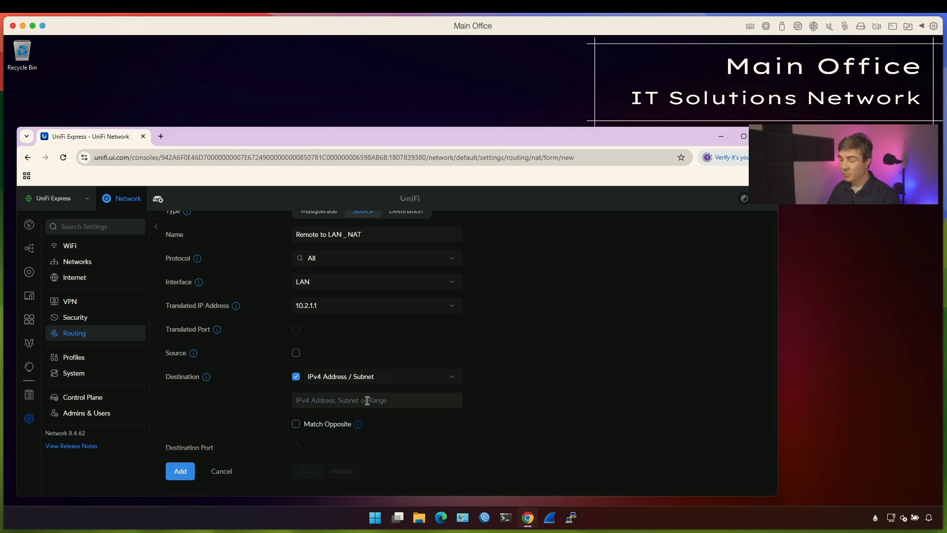
click(376, 399)
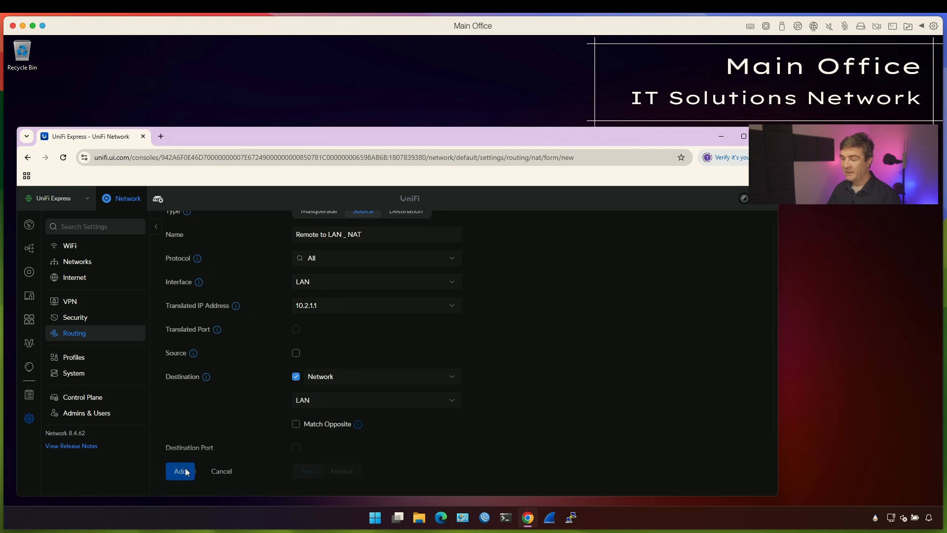
click(179, 472)
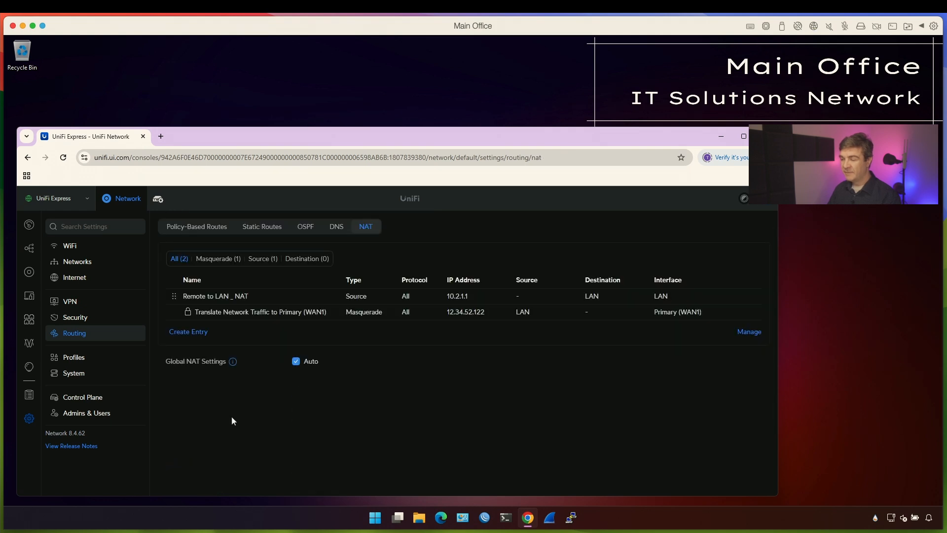
mouse_move(362, 351)
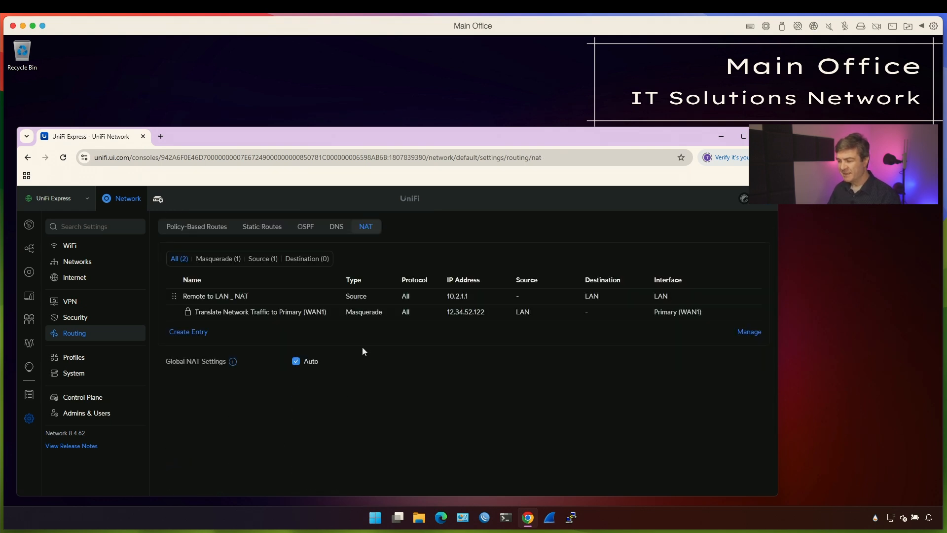
mouse_move(368, 437)
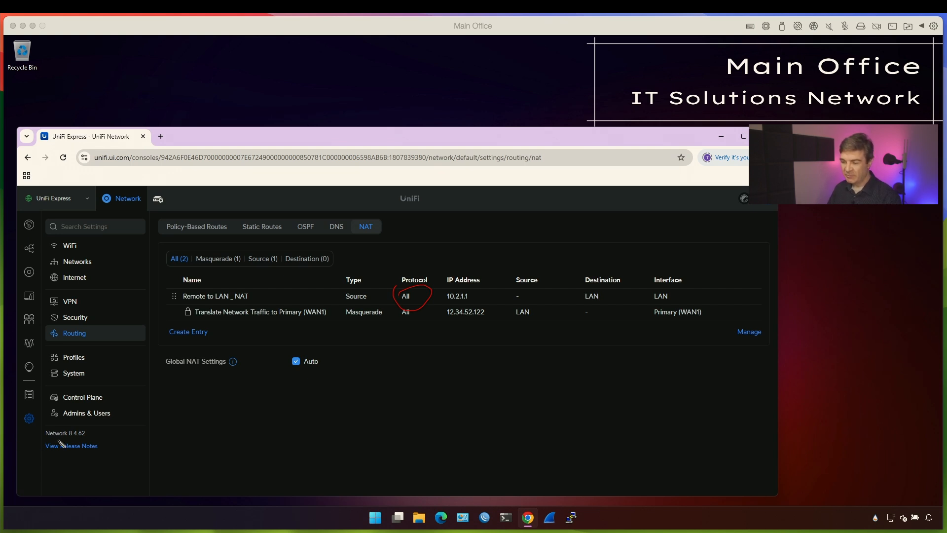
mouse_move(334, 422)
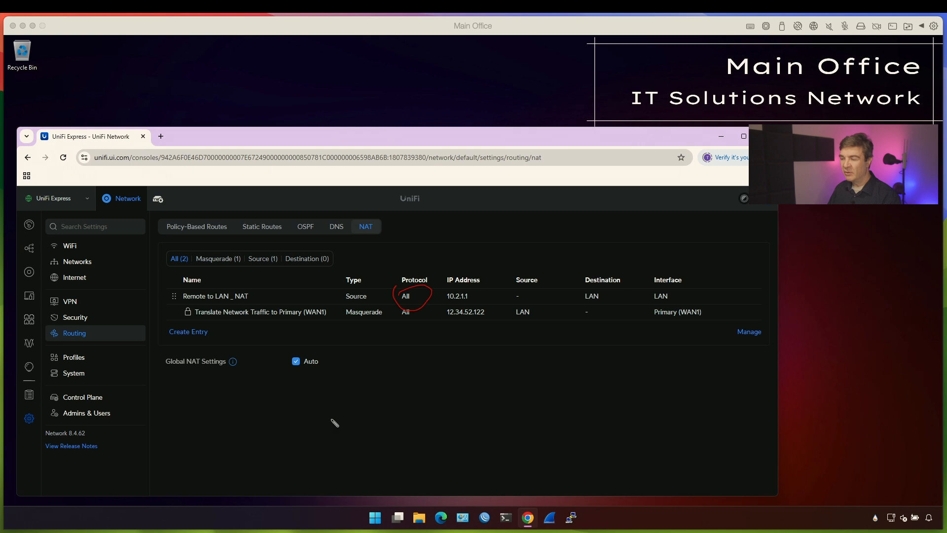
mouse_move(355, 422)
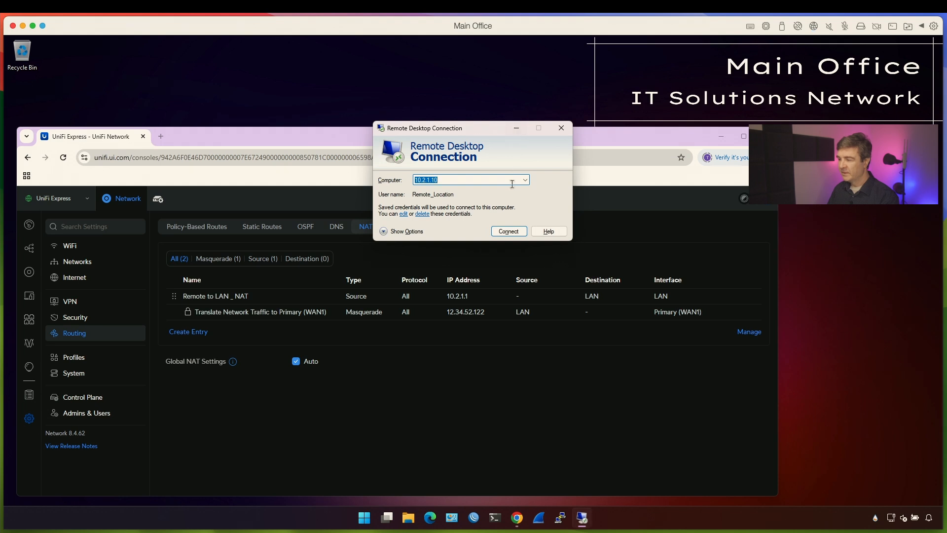
- Connect to 10.2.1.10 and run netstat -nat | findstr 3389 in its command prompt
click(507, 231)
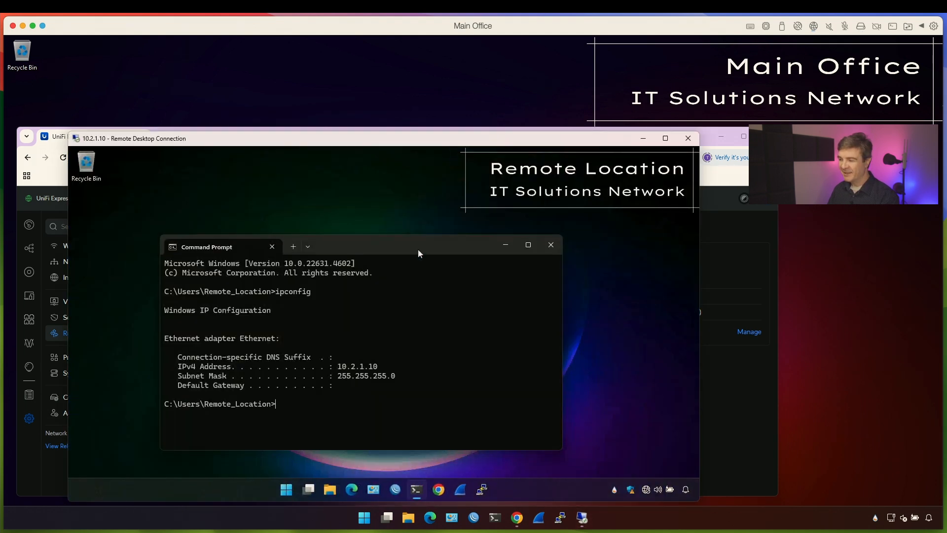
drag(418, 254, 350, 238)
text(ipconfig)
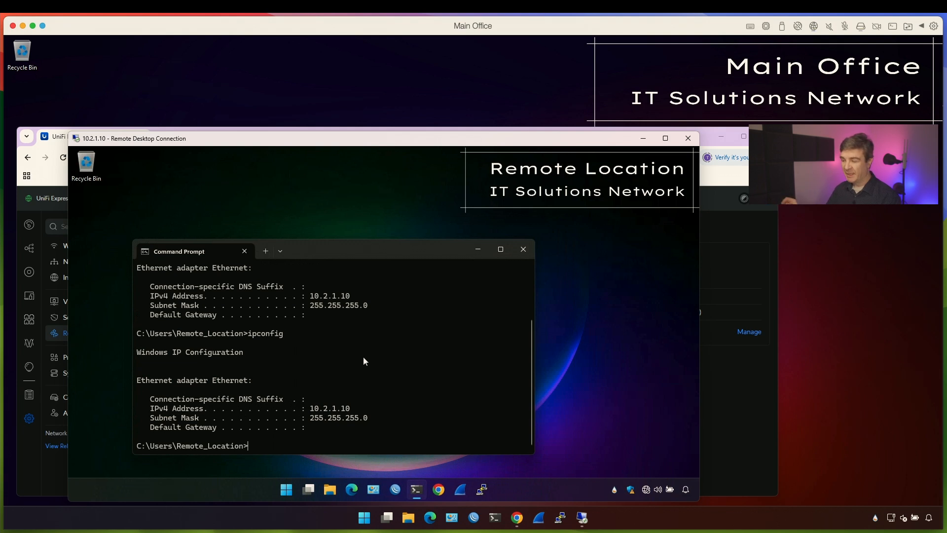
text(netstat -nat | find)
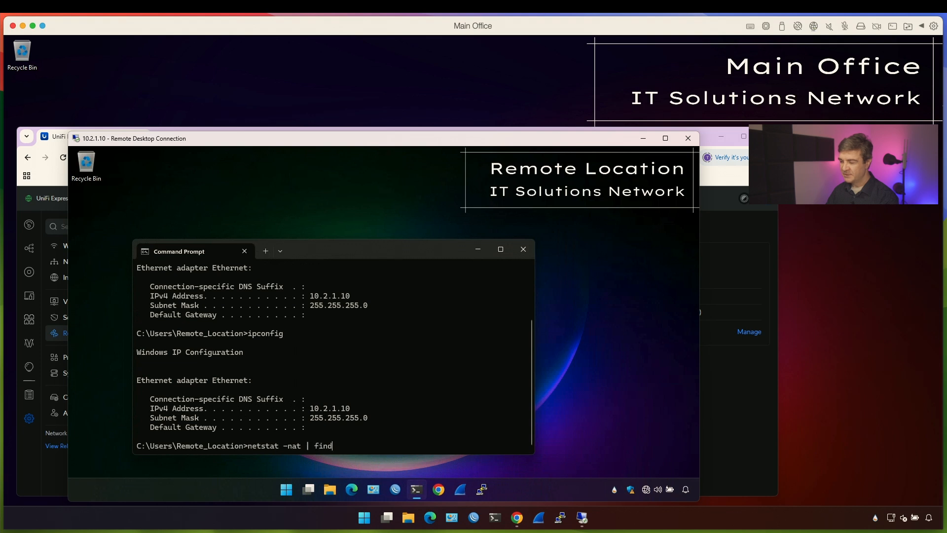
text(str 3389)
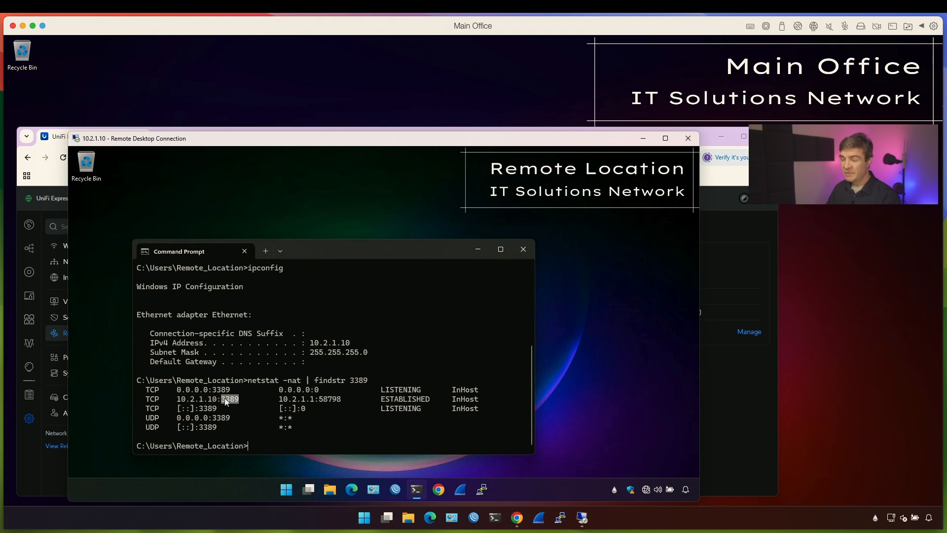
mouse_move(281, 404)
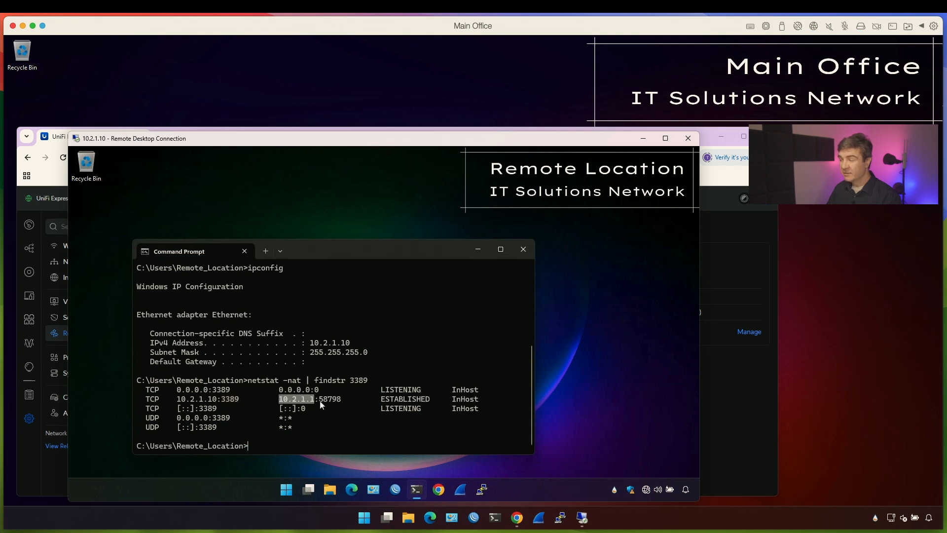
mouse_move(367, 461)
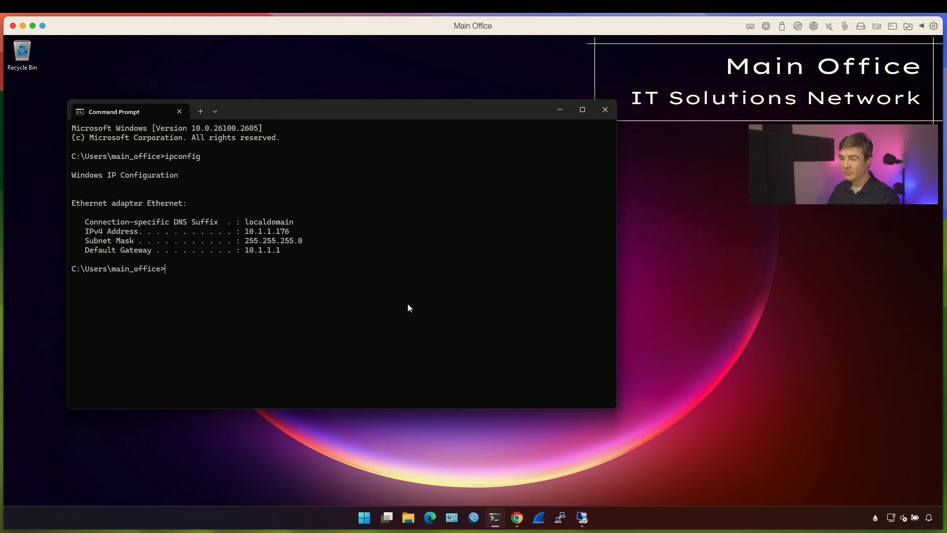
- Highlight local IP 10.1.1.176 and run netstat -nat | findstr 3389 showing the session to 10.2.1.10
double_click(266, 231)
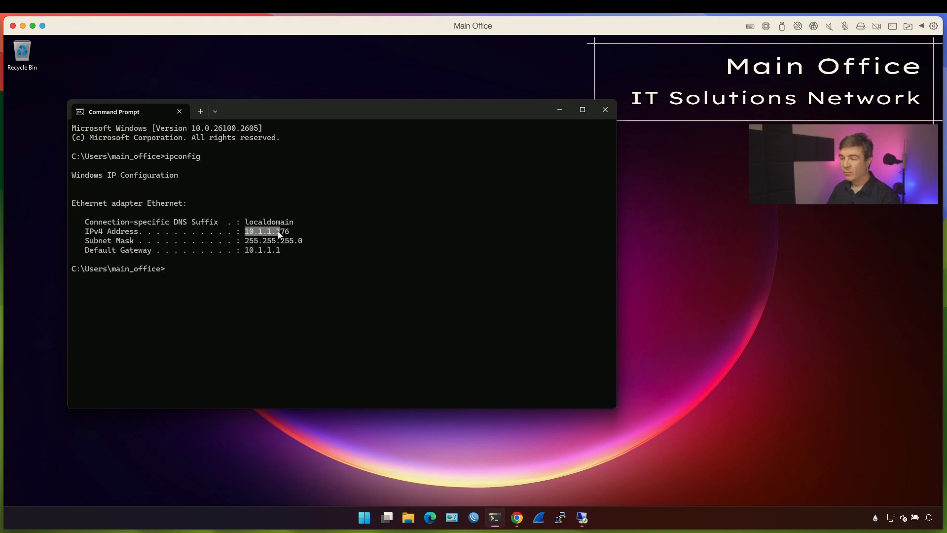
text(netstat -nat | findstr)
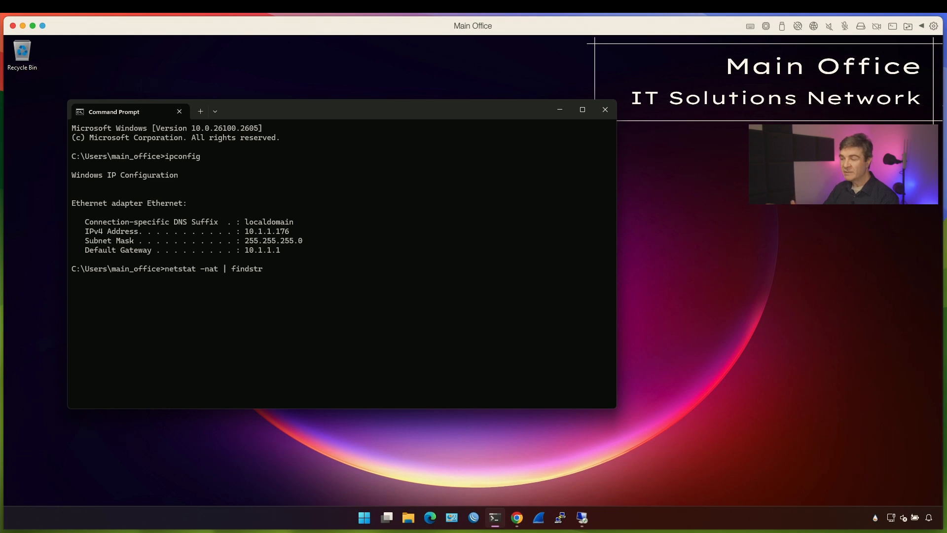
text(3389)
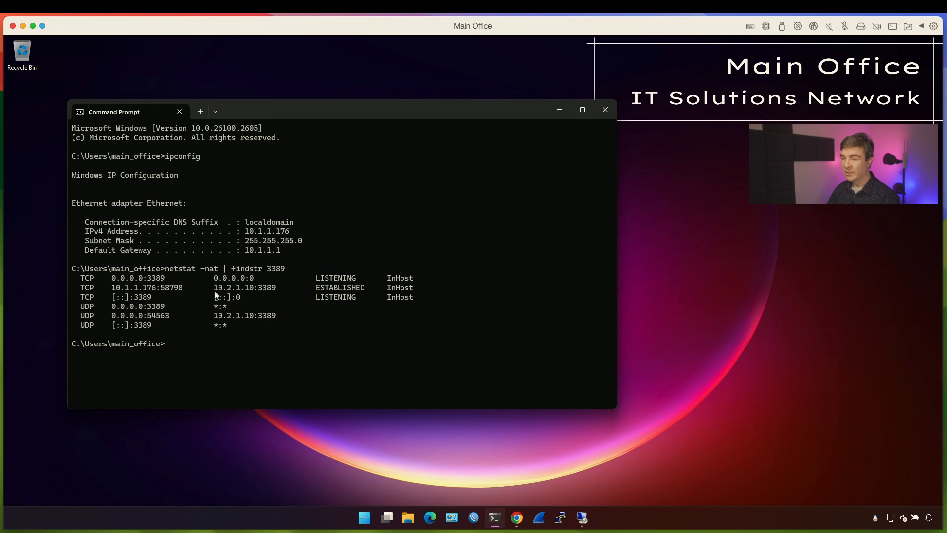
double_click(244, 287)
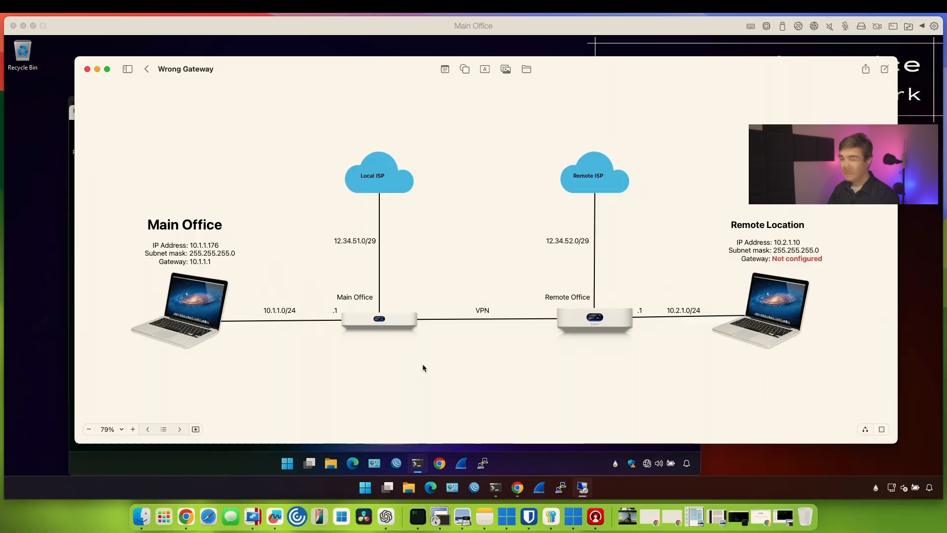
mouse_move(840, 385)
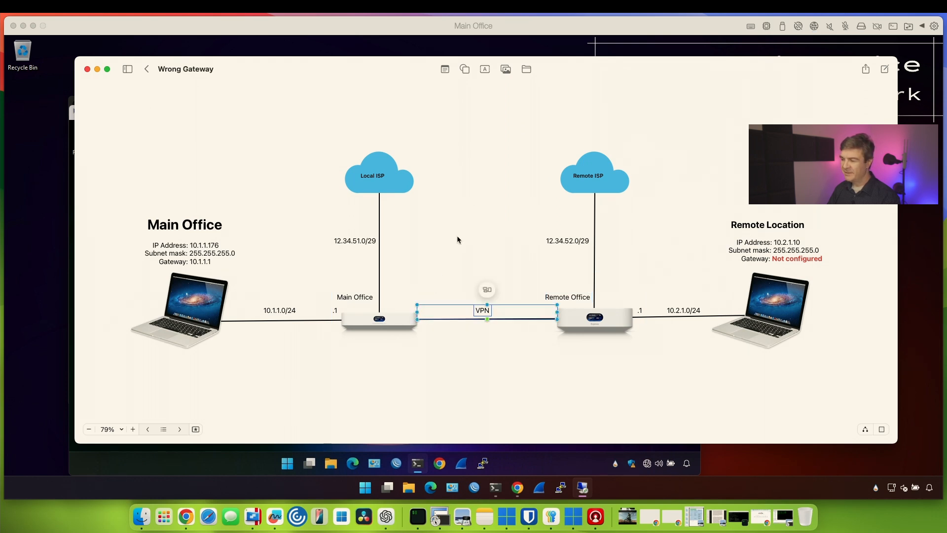
- Return to the Wrong Gateway board and clear selections around the VPN link and Remote Office shapes
click(633, 393)
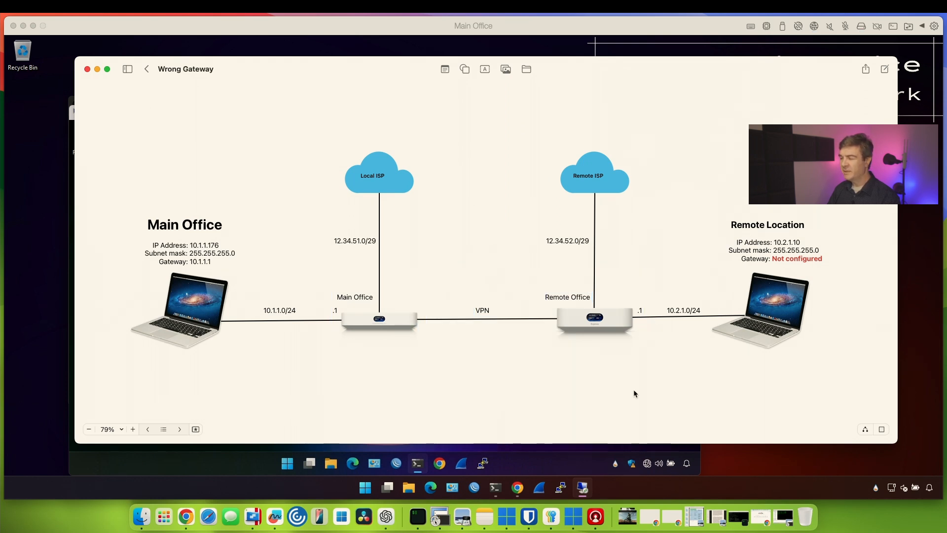
click(593, 319)
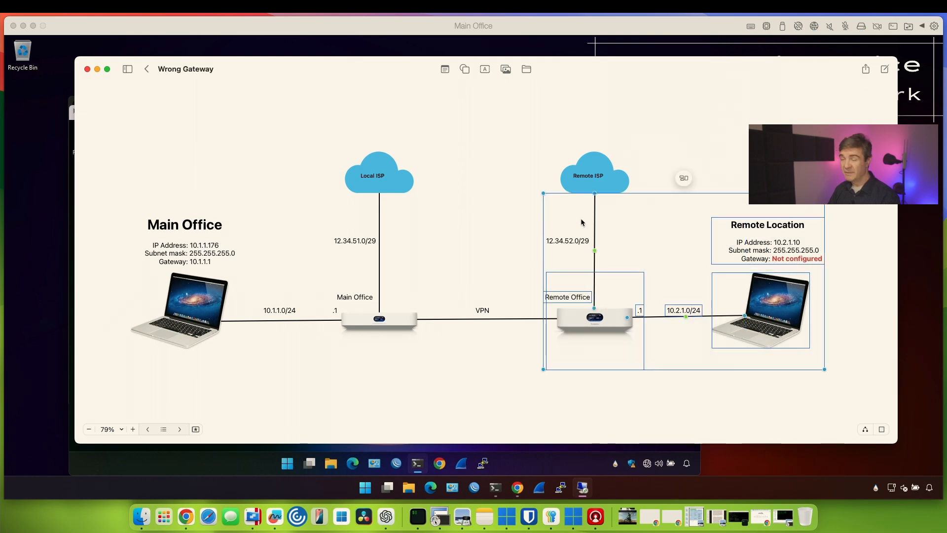
click(410, 128)
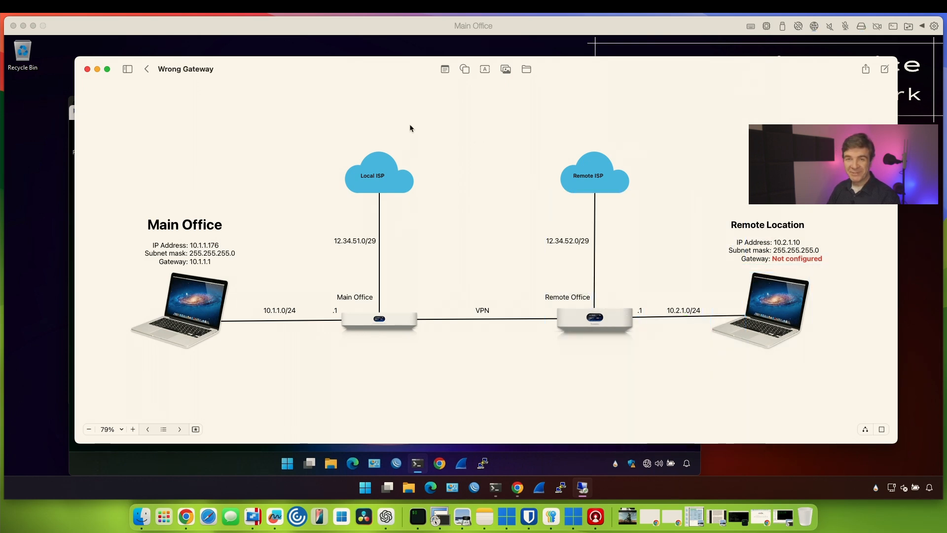